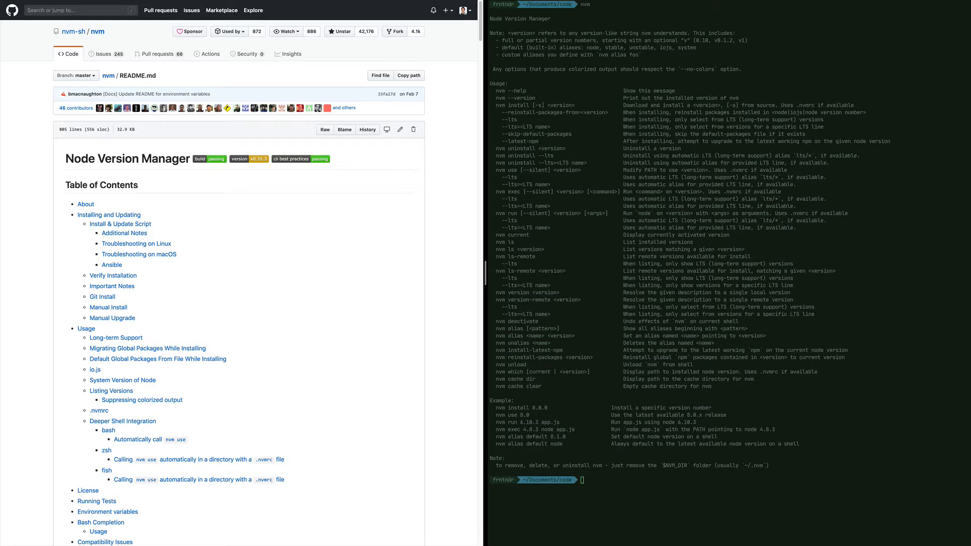
mouse_move(251, 171)
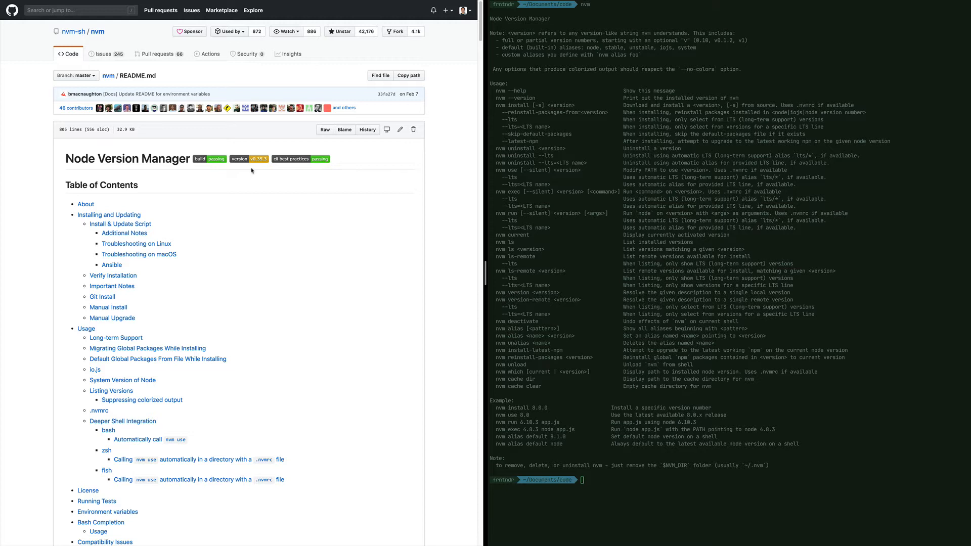
mouse_move(309, 303)
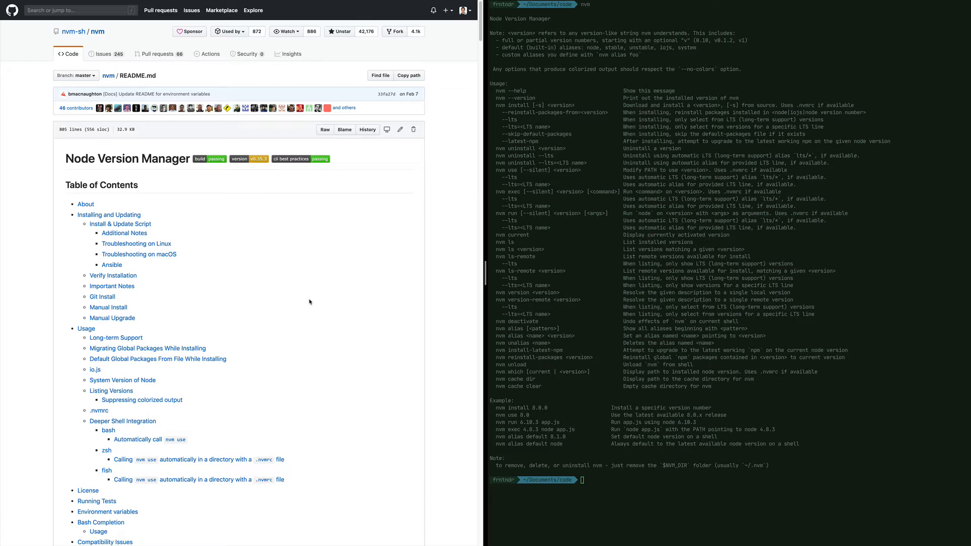
mouse_move(333, 242)
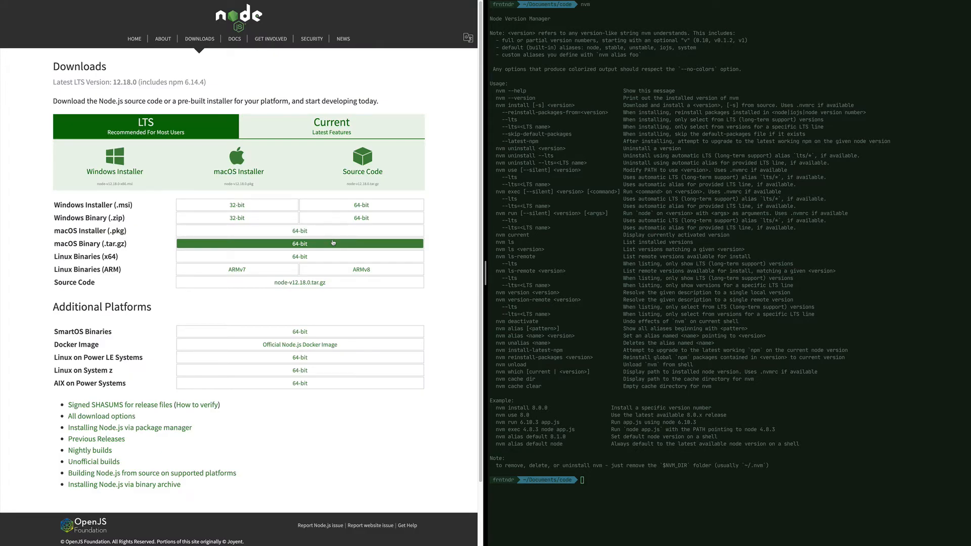
Compare the Current and LTS Node.js downloads, then open the Previous Releases table
click(332, 127)
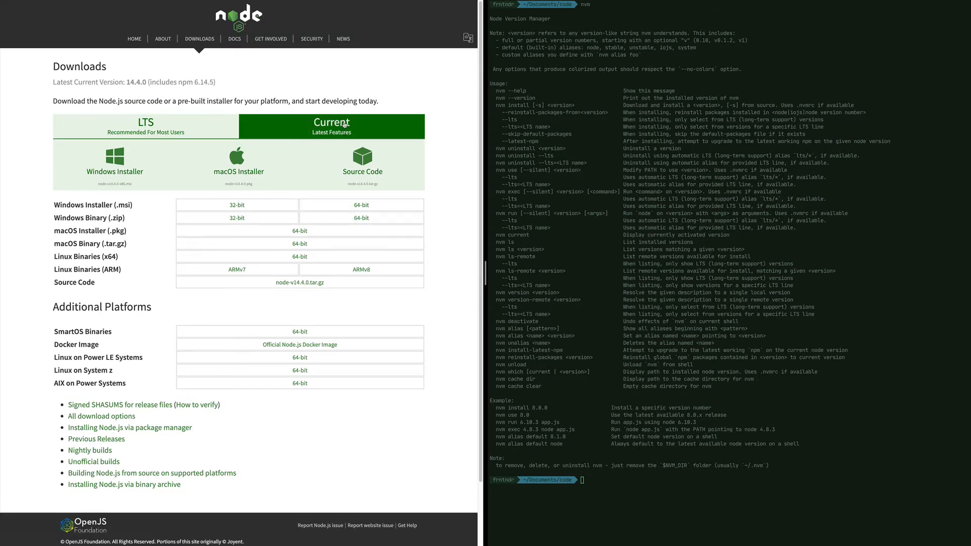
click(145, 122)
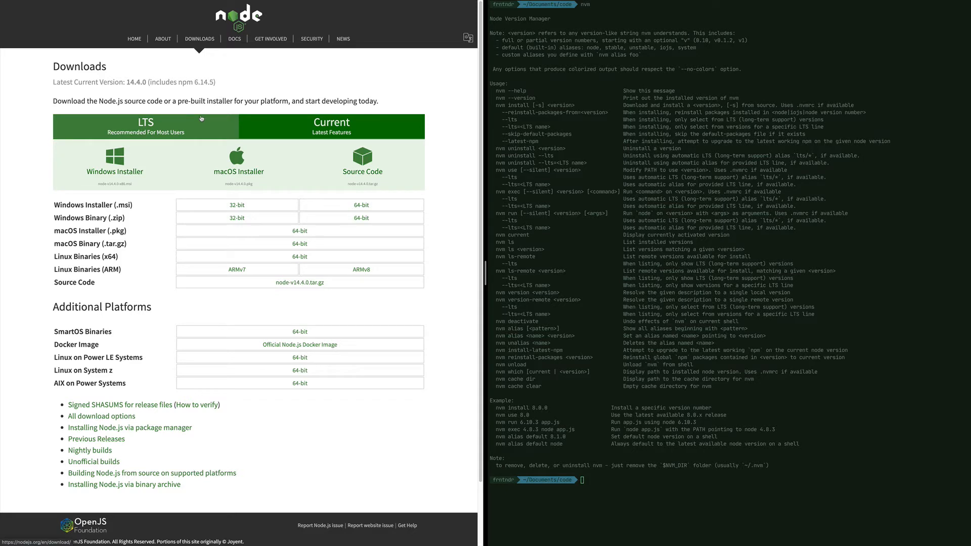
click(145, 121)
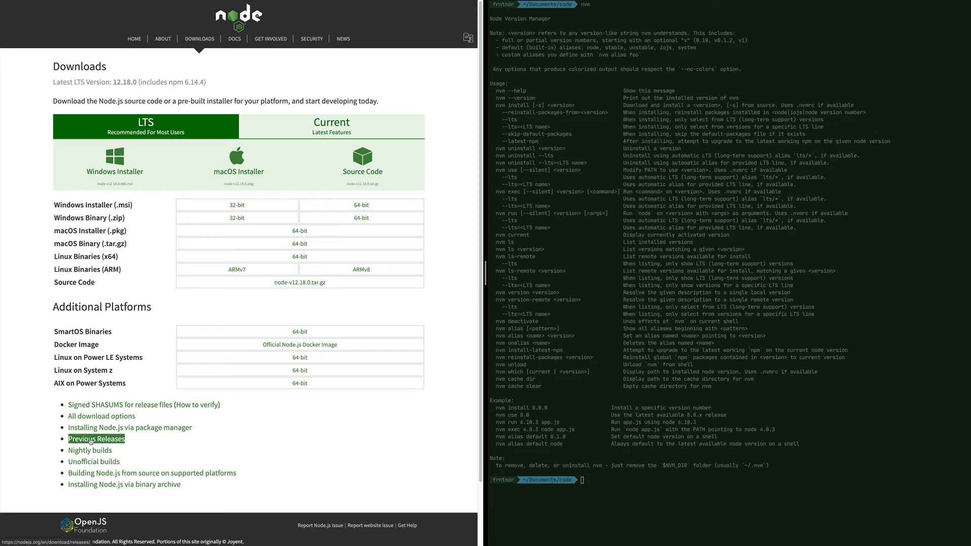
click(97, 438)
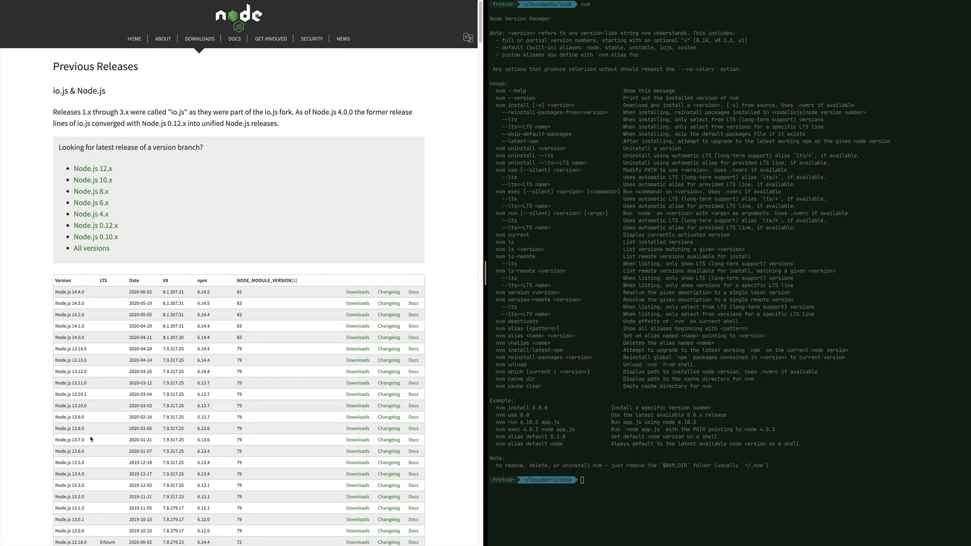
mouse_move(91, 438)
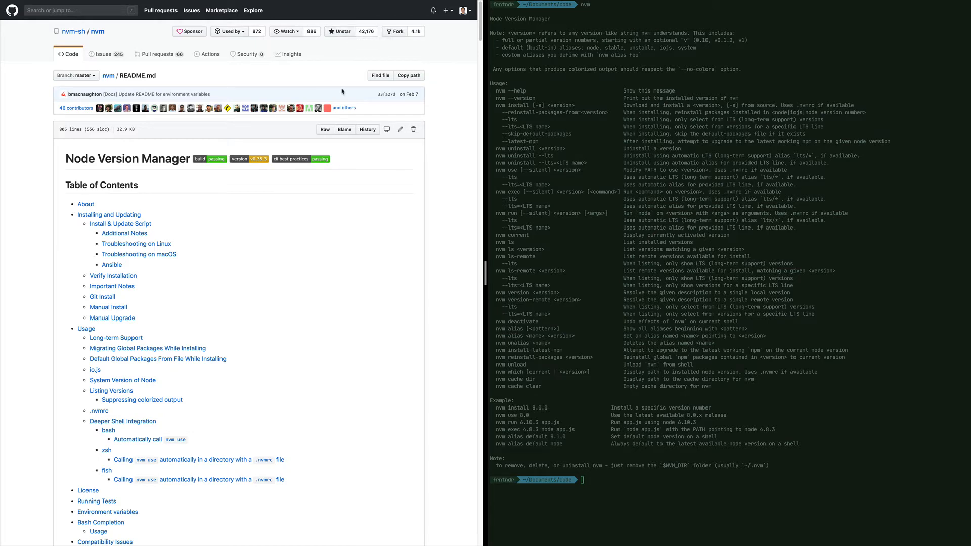
Jump to 'Installing and Updating' in the nvm README and scroll down to Usage
scroll(down, 3)
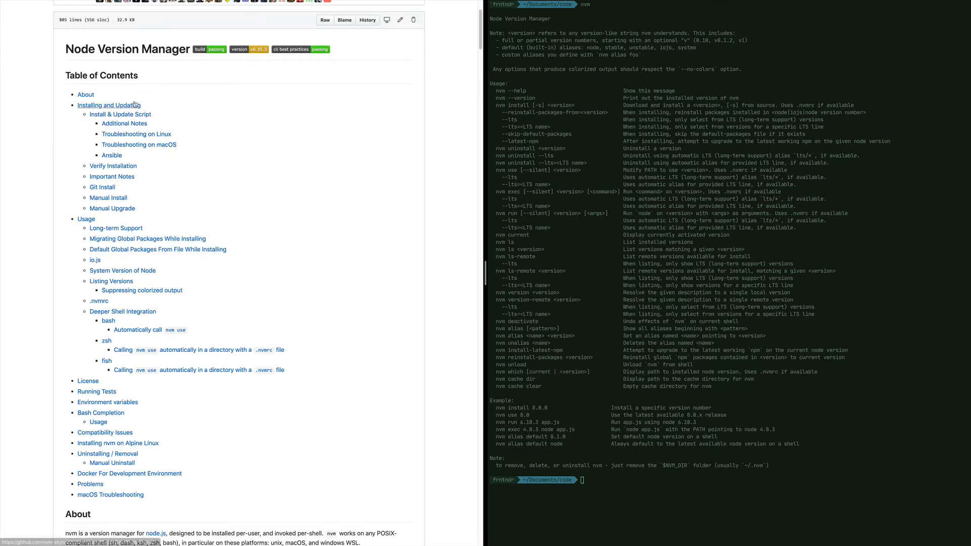
click(108, 104)
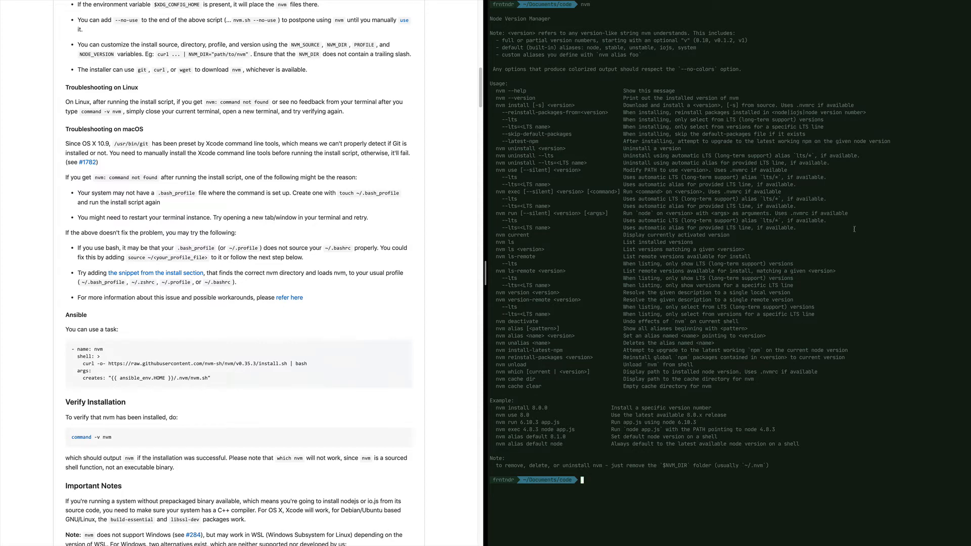
text(command)
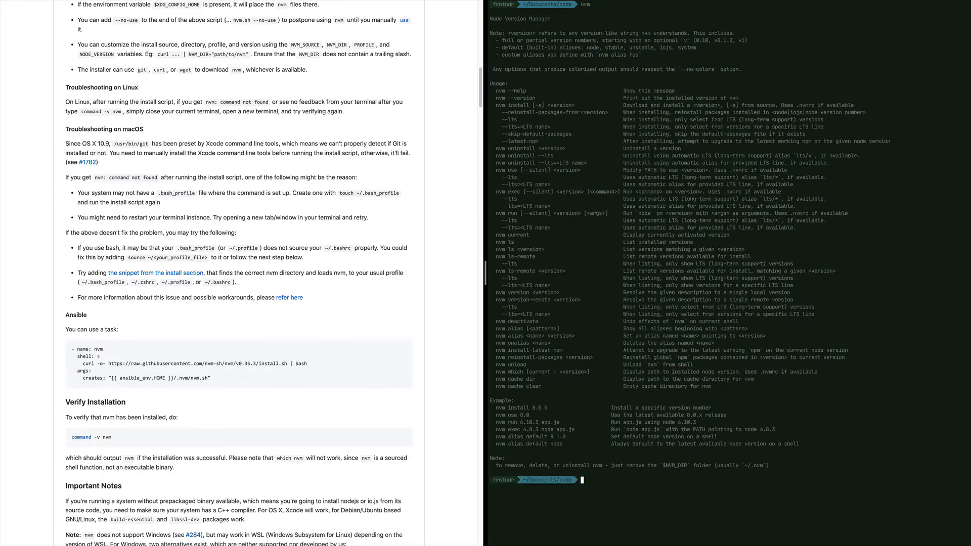
scroll(down, 3)
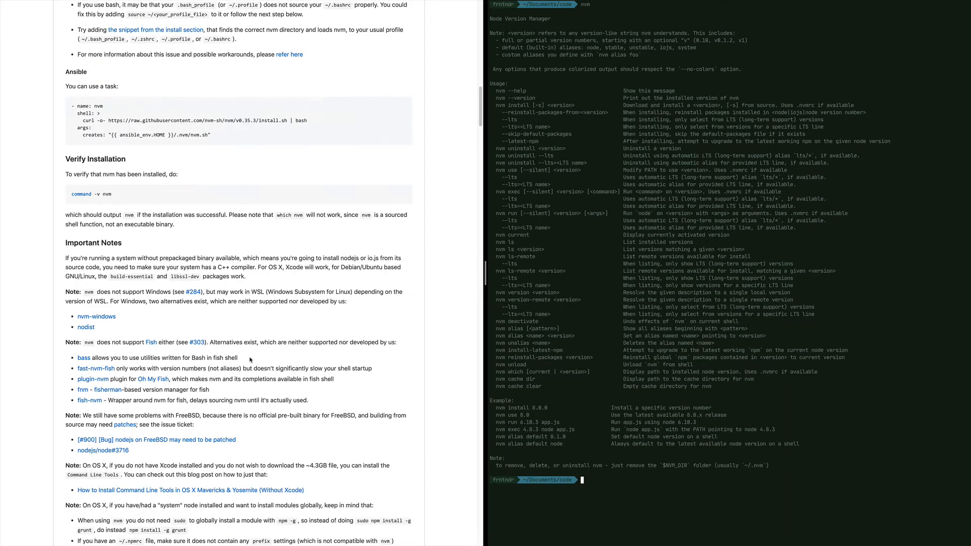
scroll(down, 3)
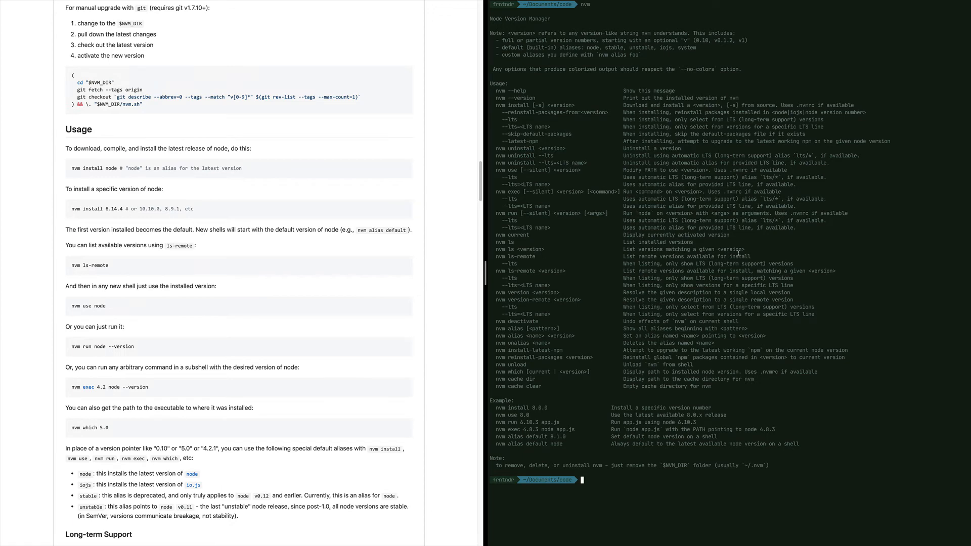
Run 'nvm ls' to list installed Node versions, with v12.16.3 active
text(nvm ls)
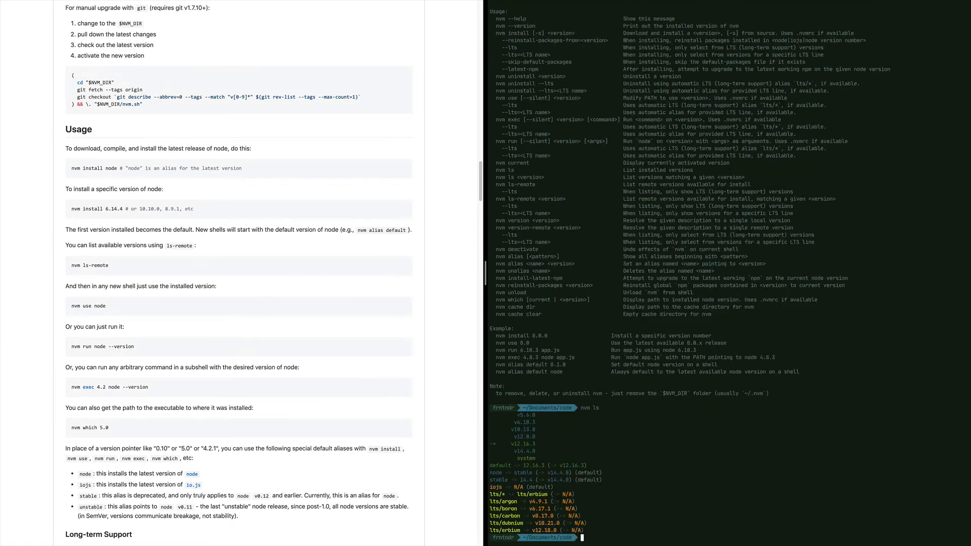
text(nvm)
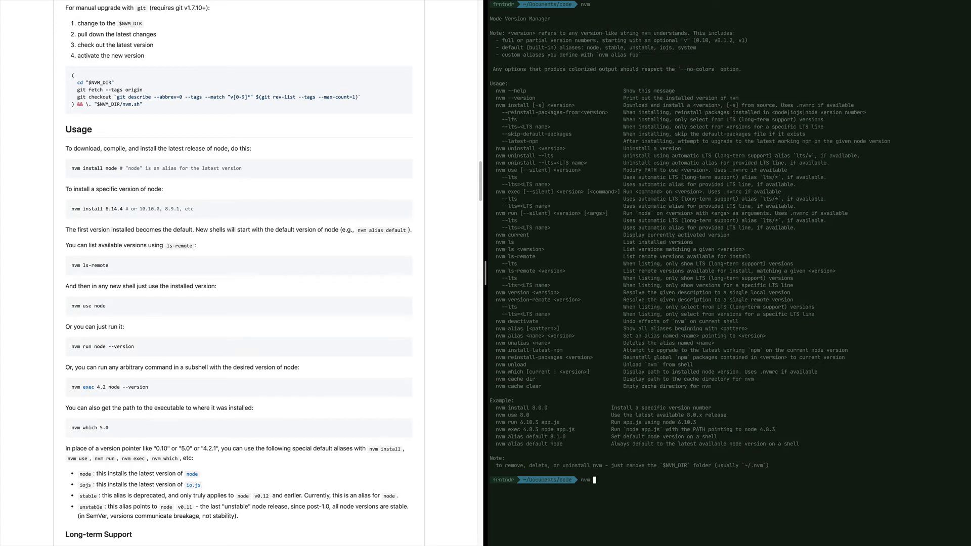
text(ls)
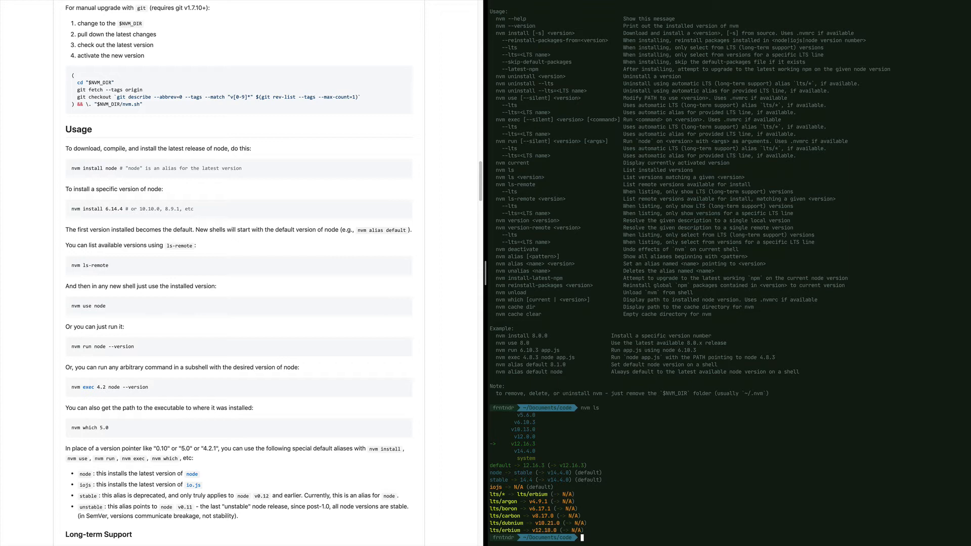
text(nvm ls-remote)
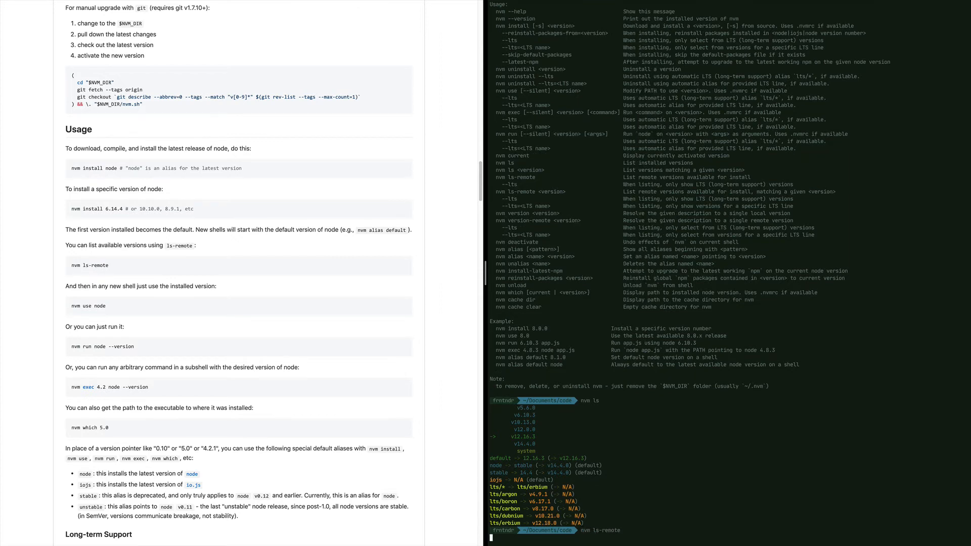
Scroll through the nvm ls-remote version list, then run 'nvm' to show help
scroll(down, 3)
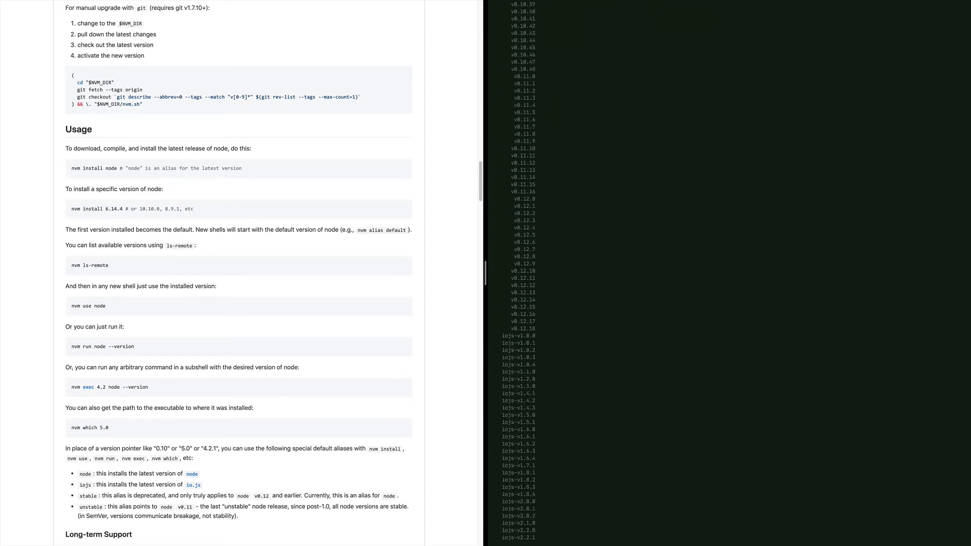
scroll(down, 3)
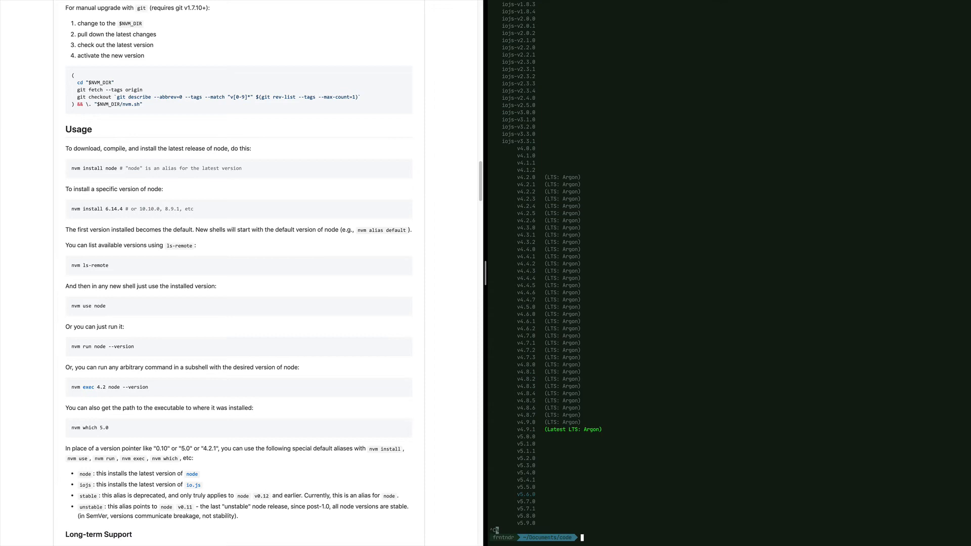
text(nvm)
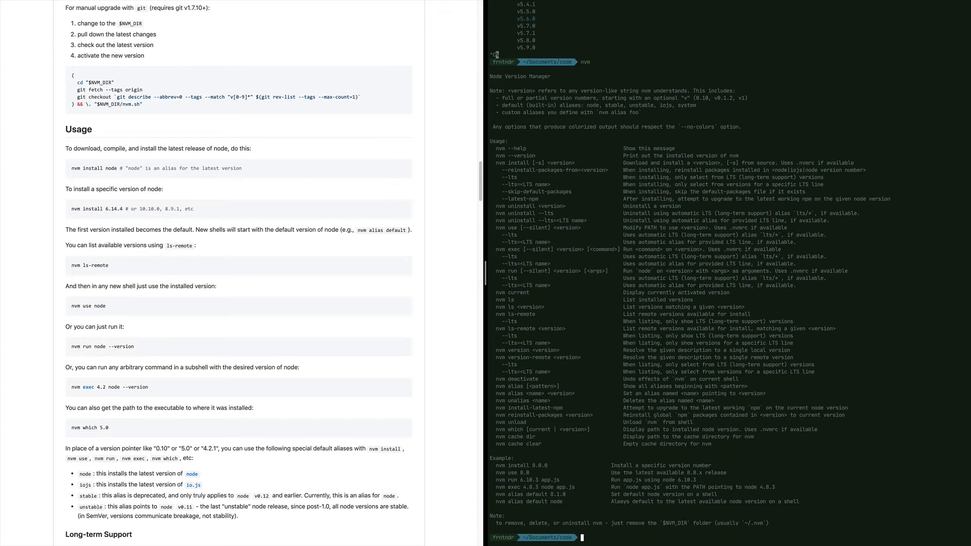
Switch Node to v10.13.0 with 'nvm use 10', then back to v12.16.3
text(nvm)
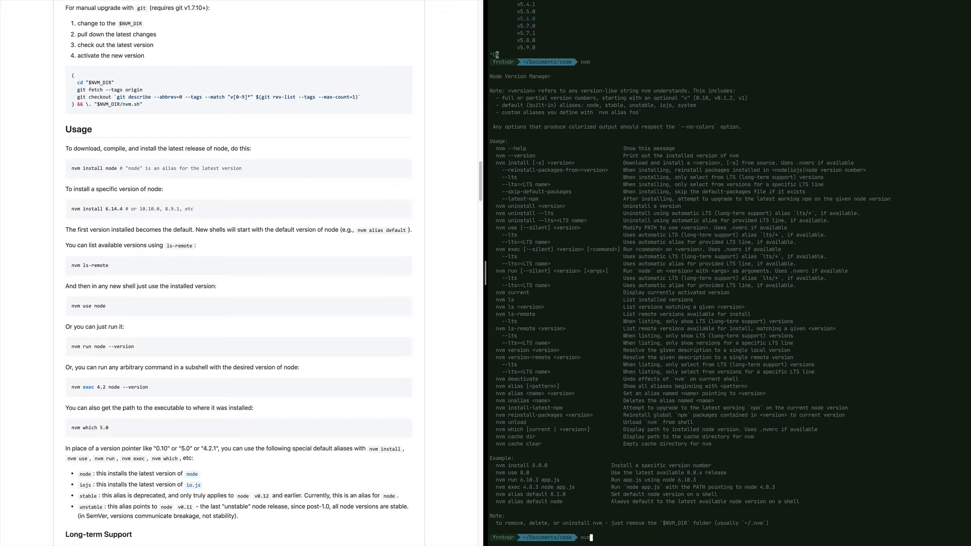
text(use 10)
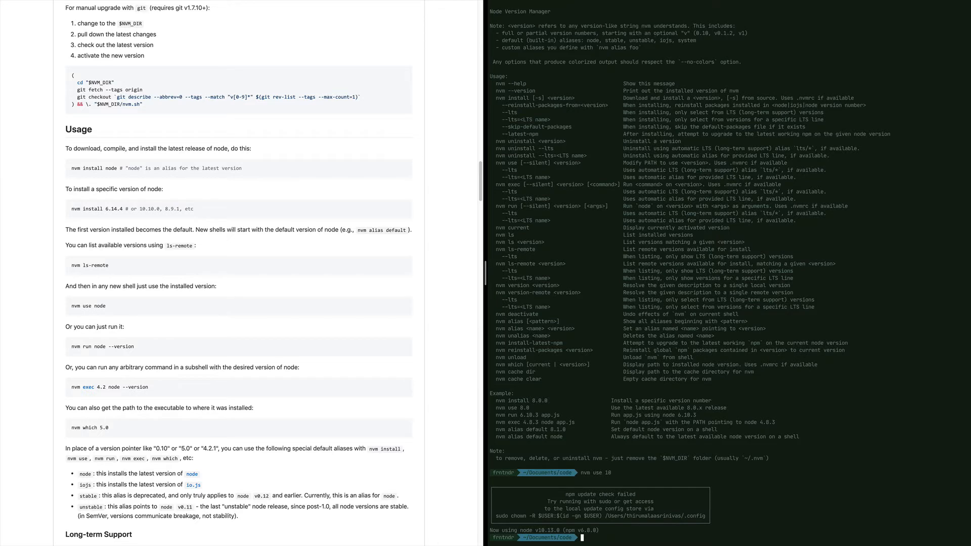
text(nvm use 12)
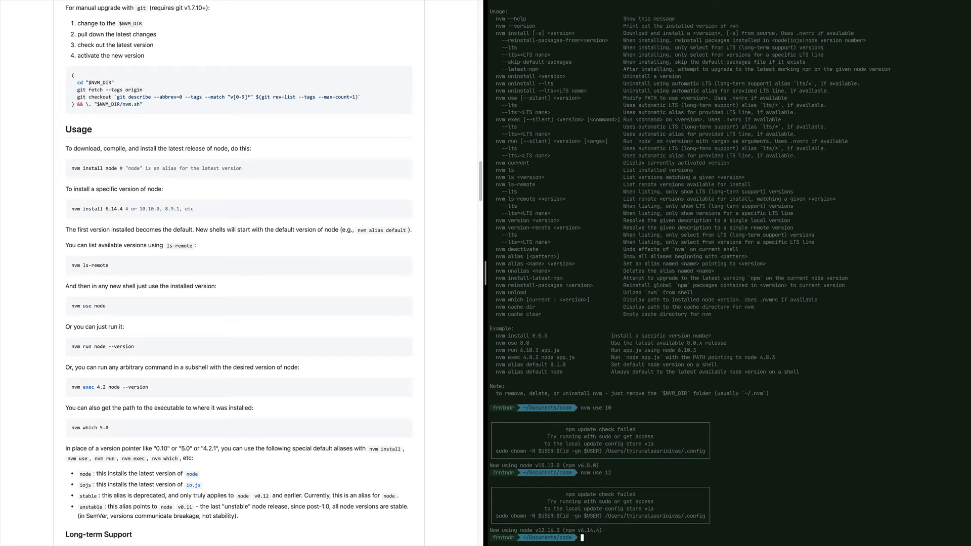
text(nvm ls)
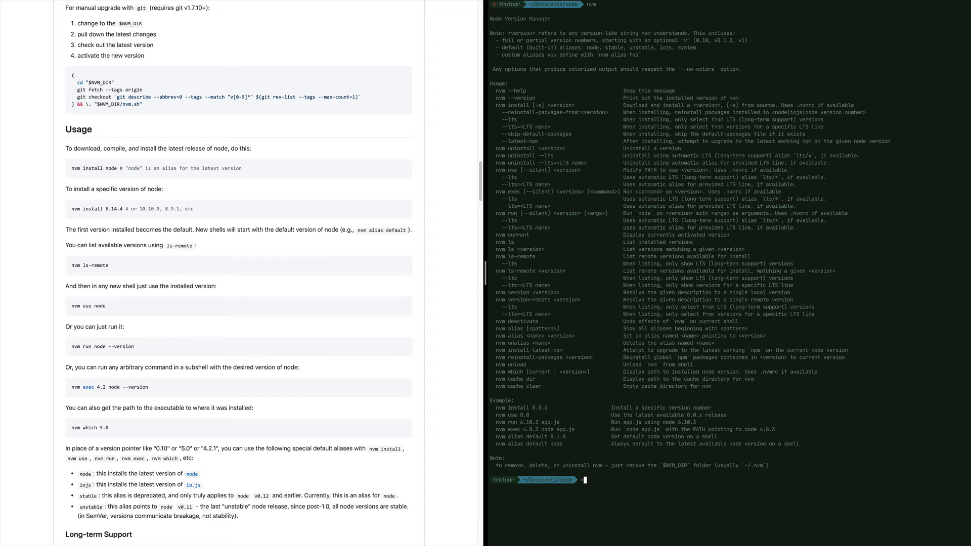
Run 'nvm install --latest-npm' for Node v14.4.0, recheck with nvm ls, then 'nvm use 12'
text(nvm install)
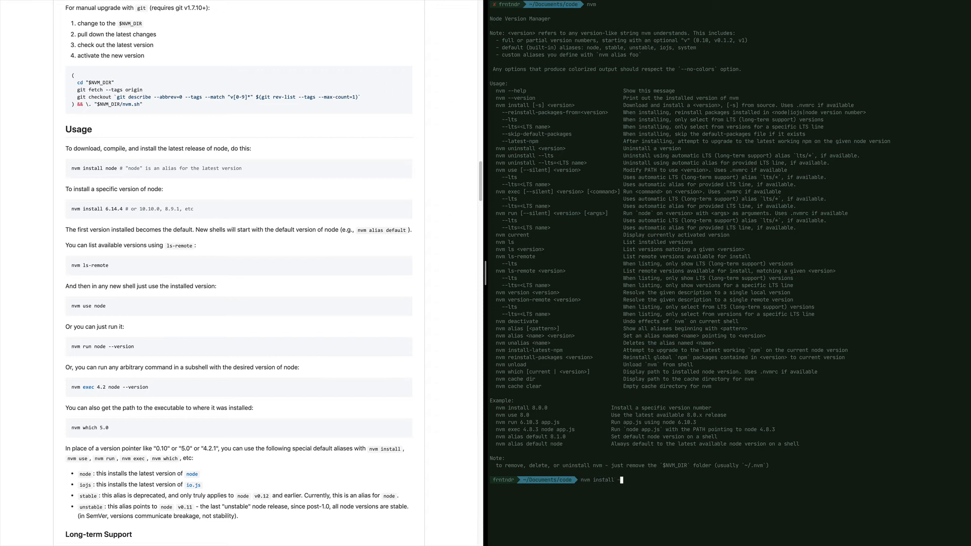
text(--latest-npm)
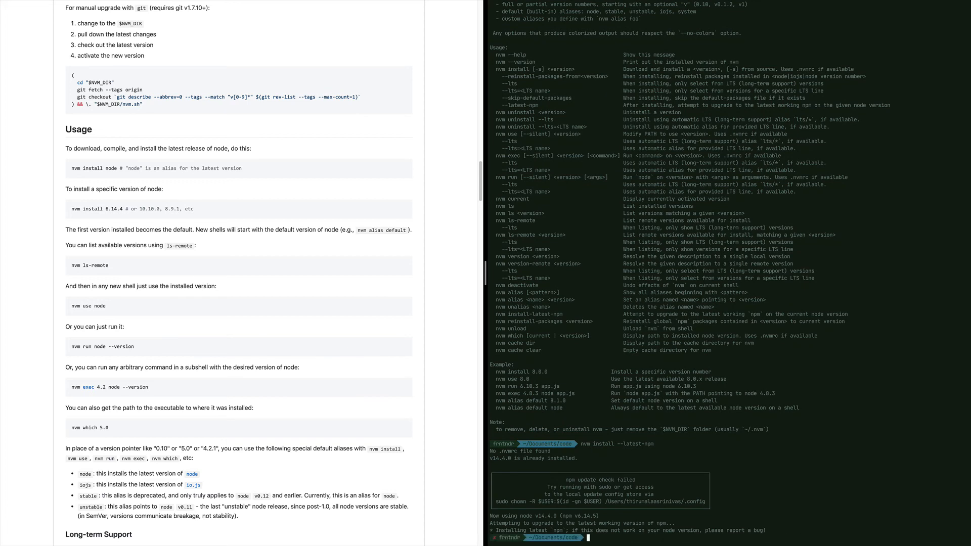
text(nvm ls)
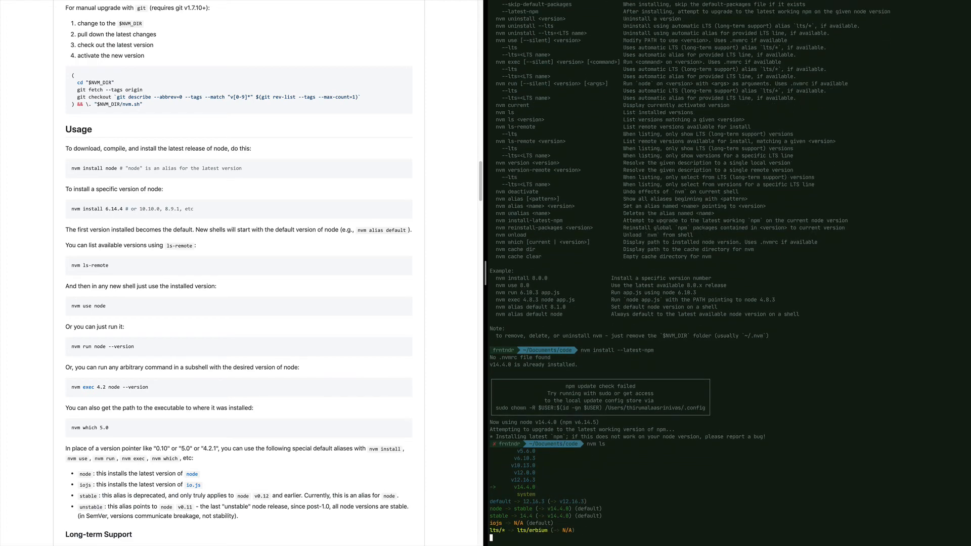
scroll(down, 3)
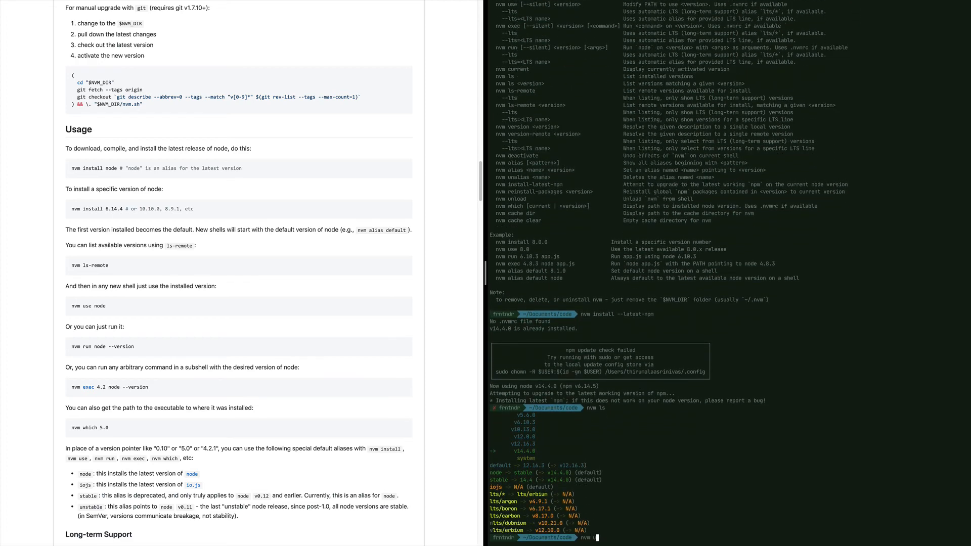
text(nvm use 12)
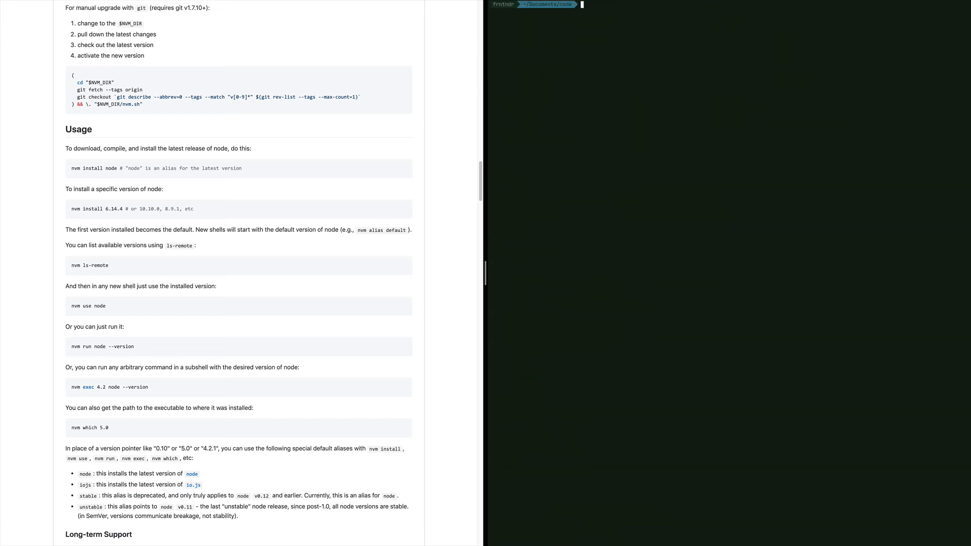
Run nvm ls, node -v and npm -v, showing v12.16.3 and npm 6.14.4
text(nvm ls)
text(npm -v)
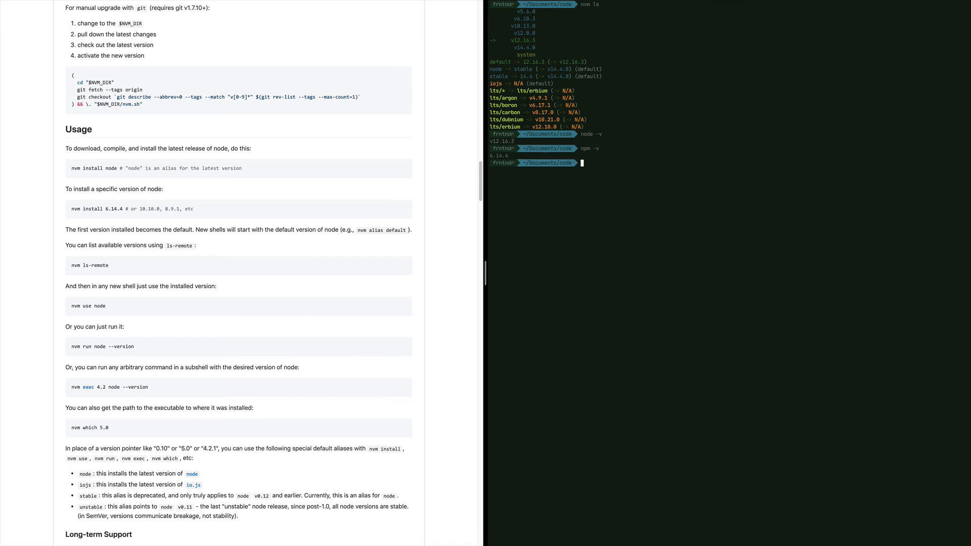
text(nvm)
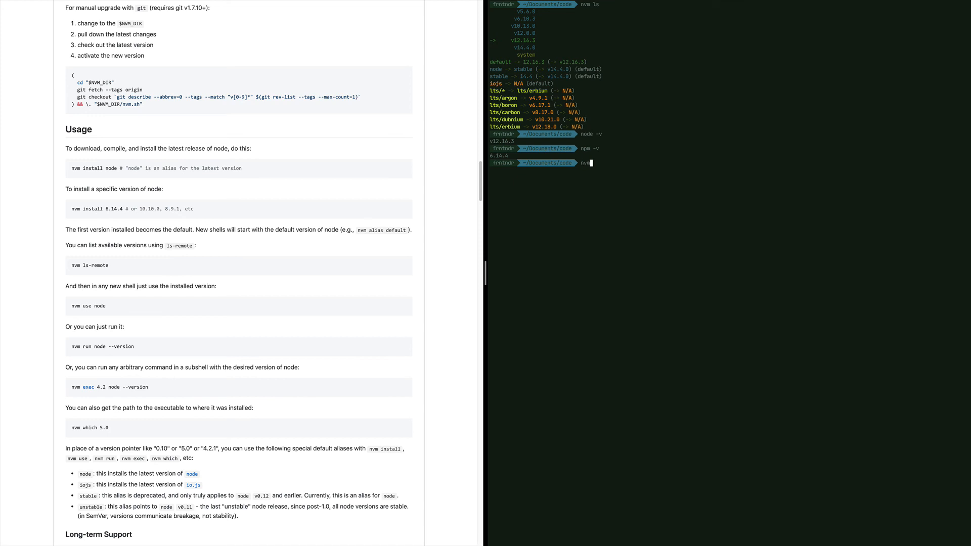